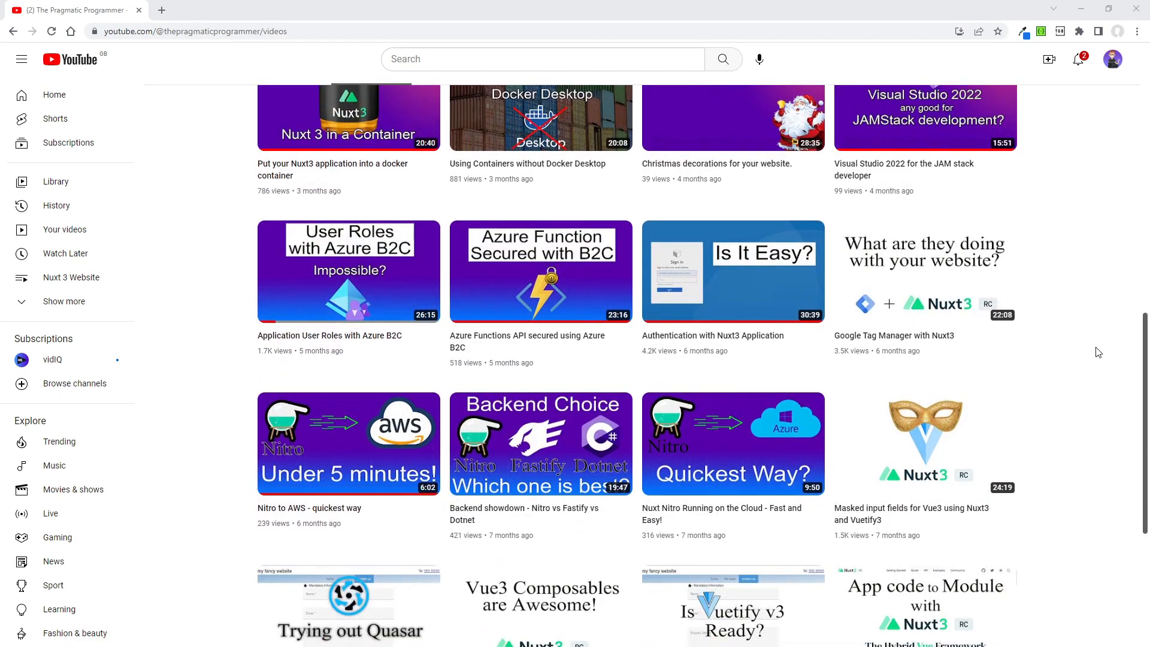
pyautogui.scroll(-3)
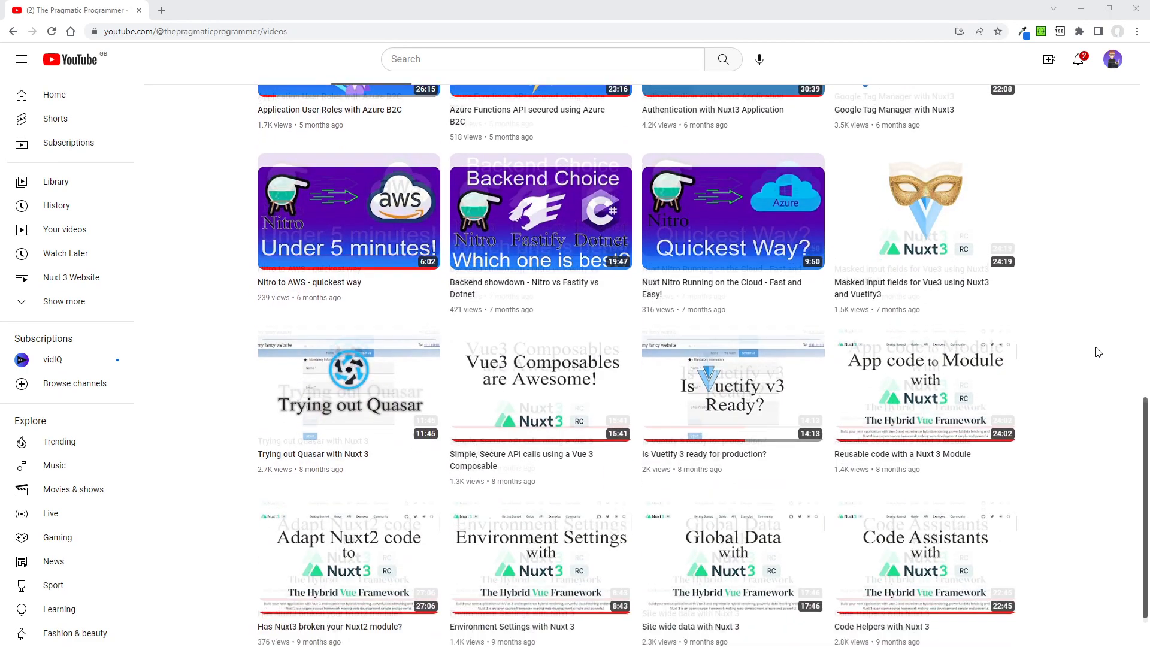